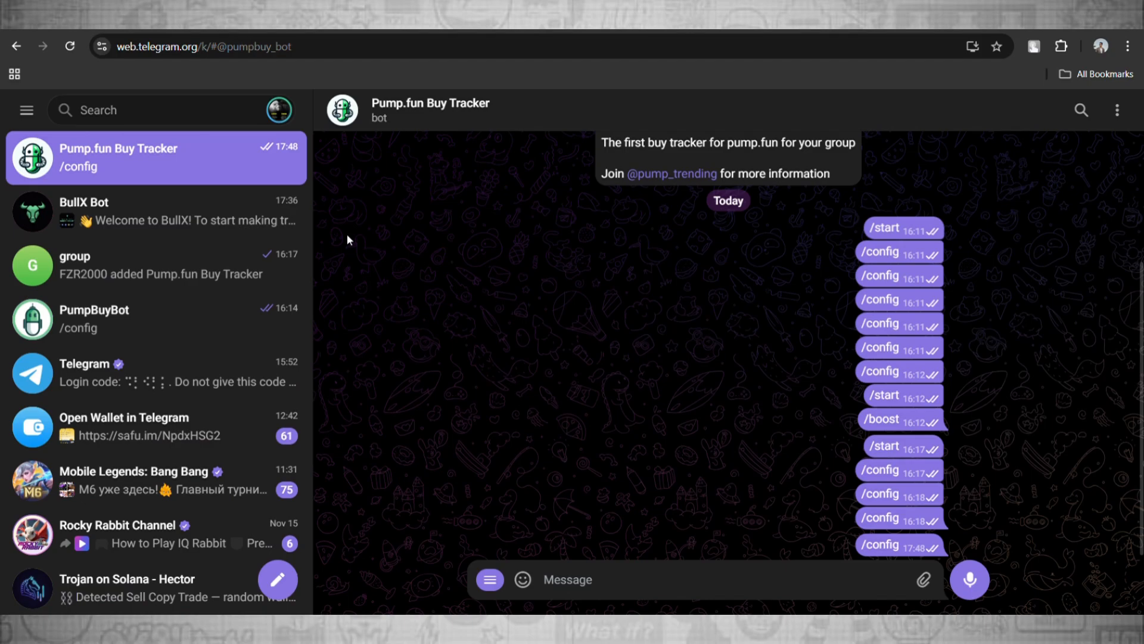
# Search 'bullx b', open the BullX Bot chat, and scroll to its welcome message
pyautogui.click(143, 110)
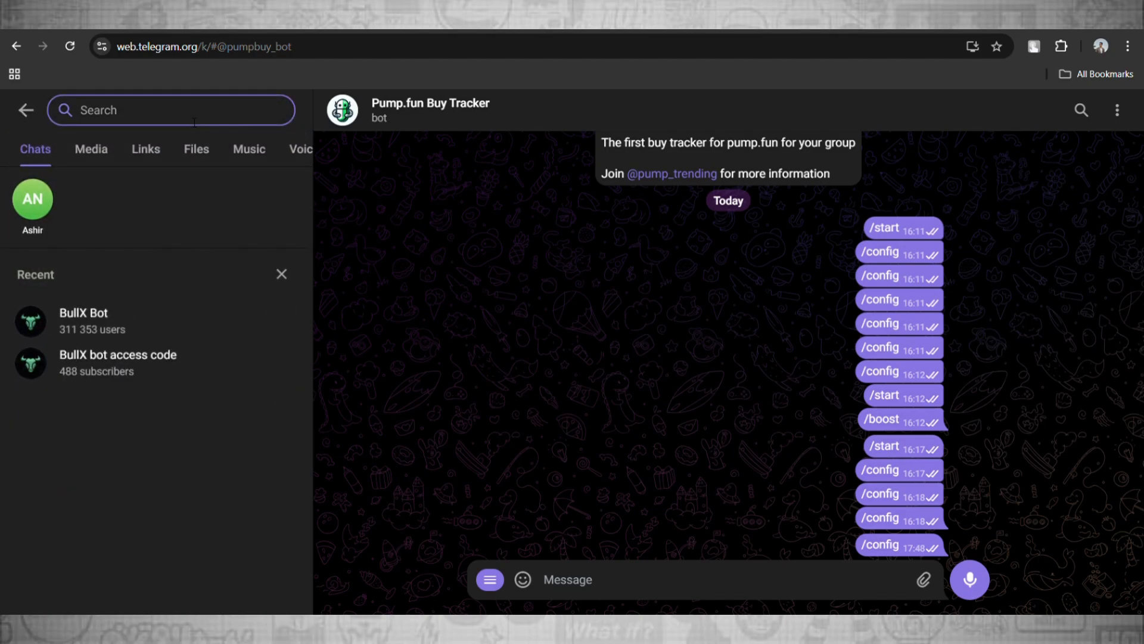
pyautogui.write('bullx b')
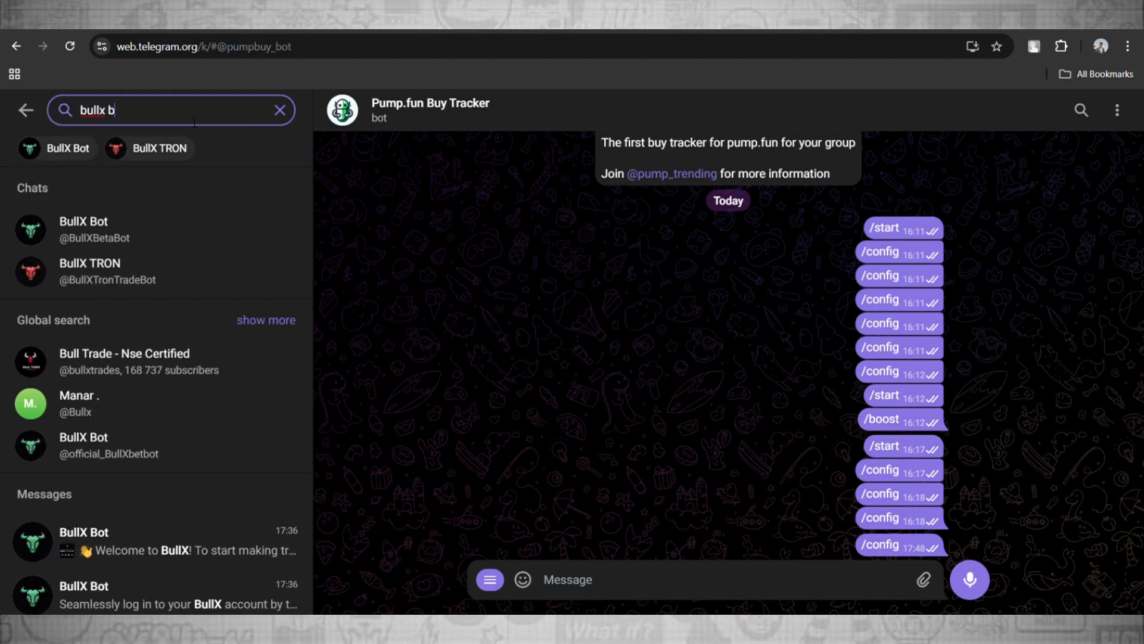
pyautogui.click(280, 110)
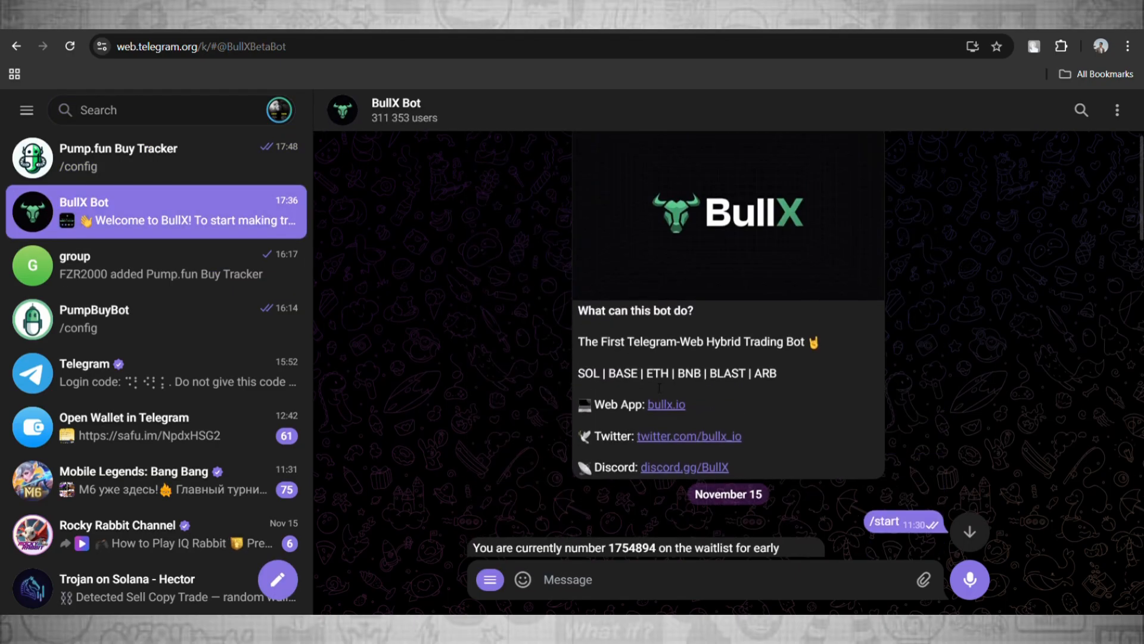
pyautogui.moveTo(984, 322)
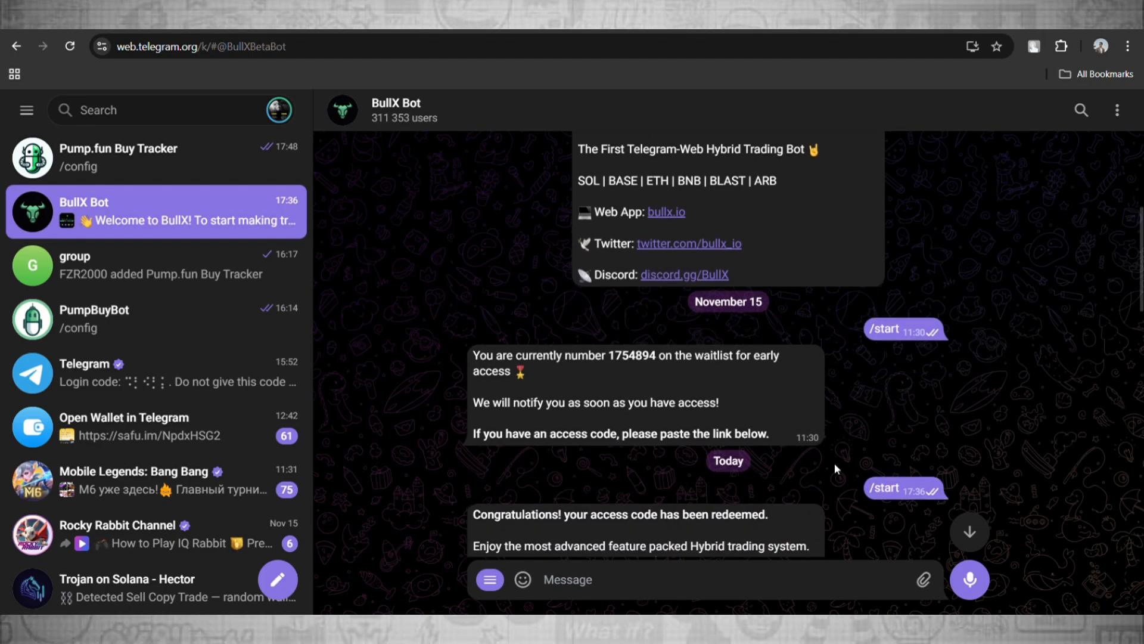
pyautogui.scroll(-3)
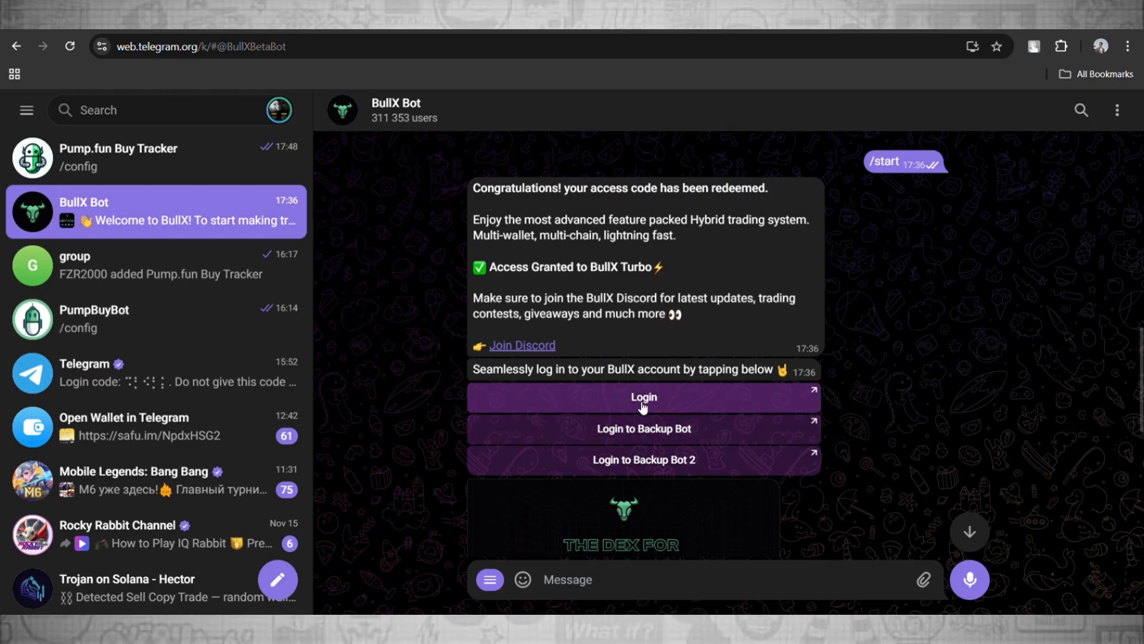
pyautogui.moveTo(861, 410)
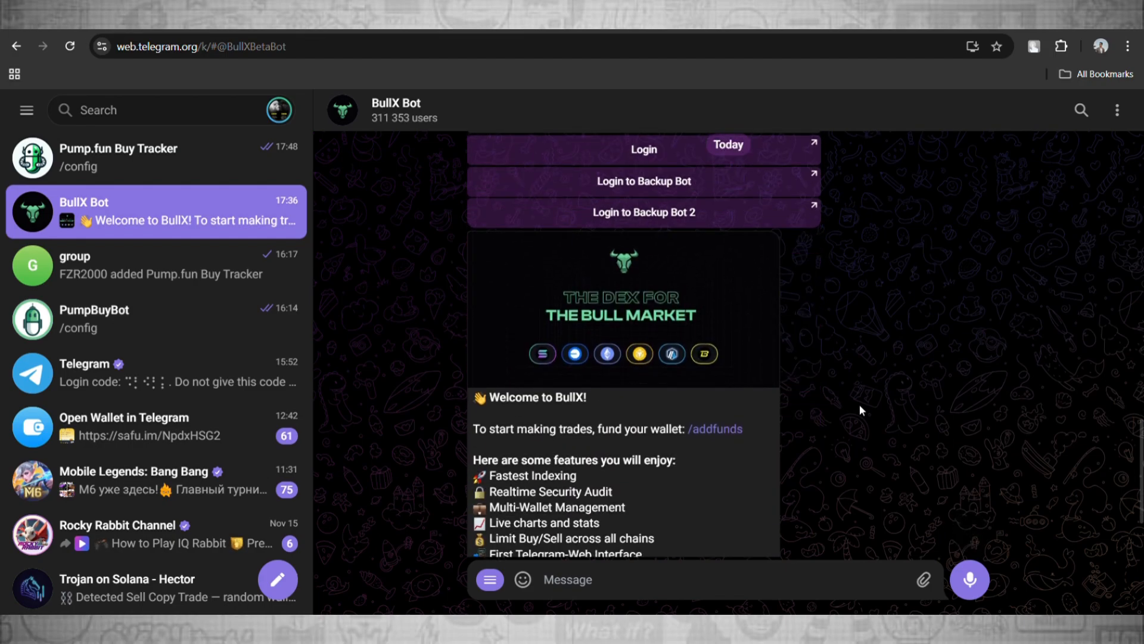
pyautogui.scroll(-3)
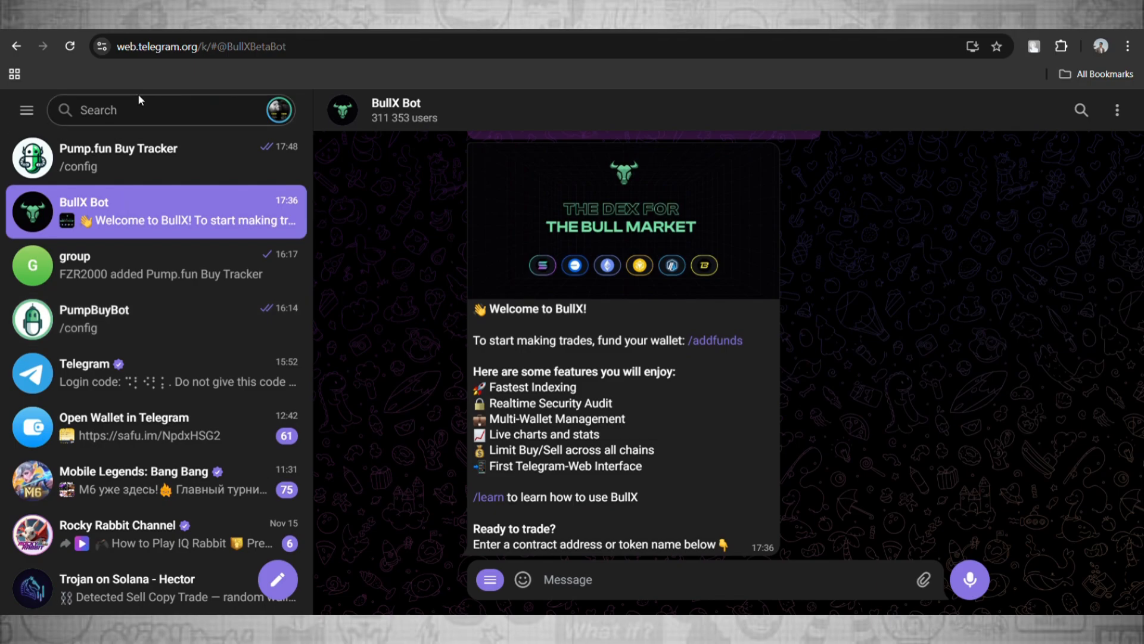
# Open the BullX bot access code channel and claim 'Get Instant access' to BullX Bot
pyautogui.click(149, 110)
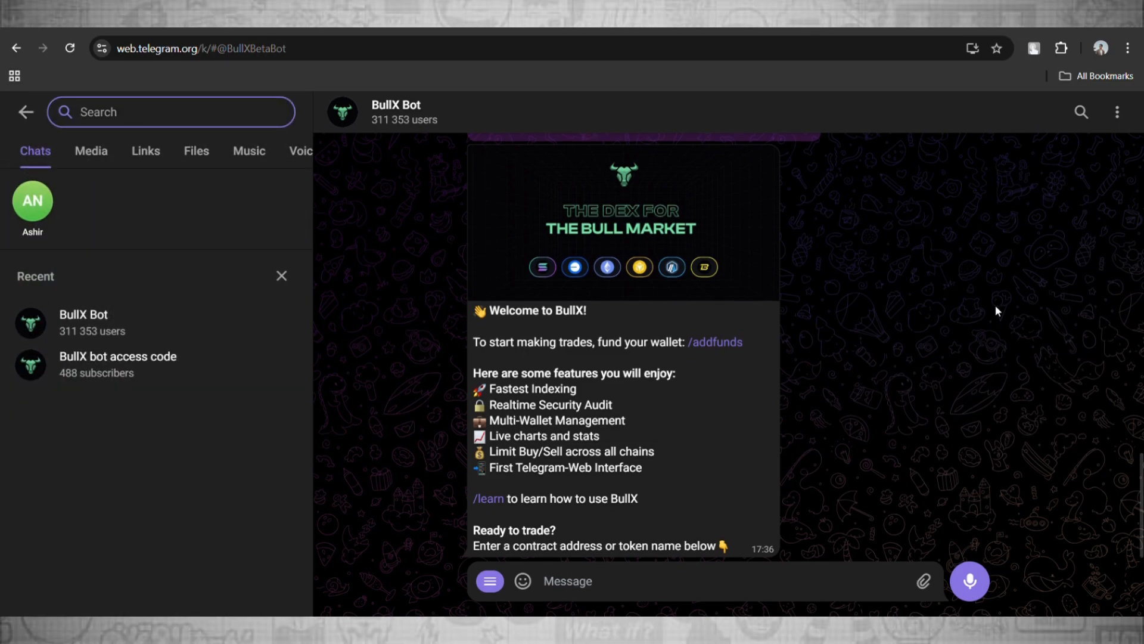
pyautogui.moveTo(259, 151)
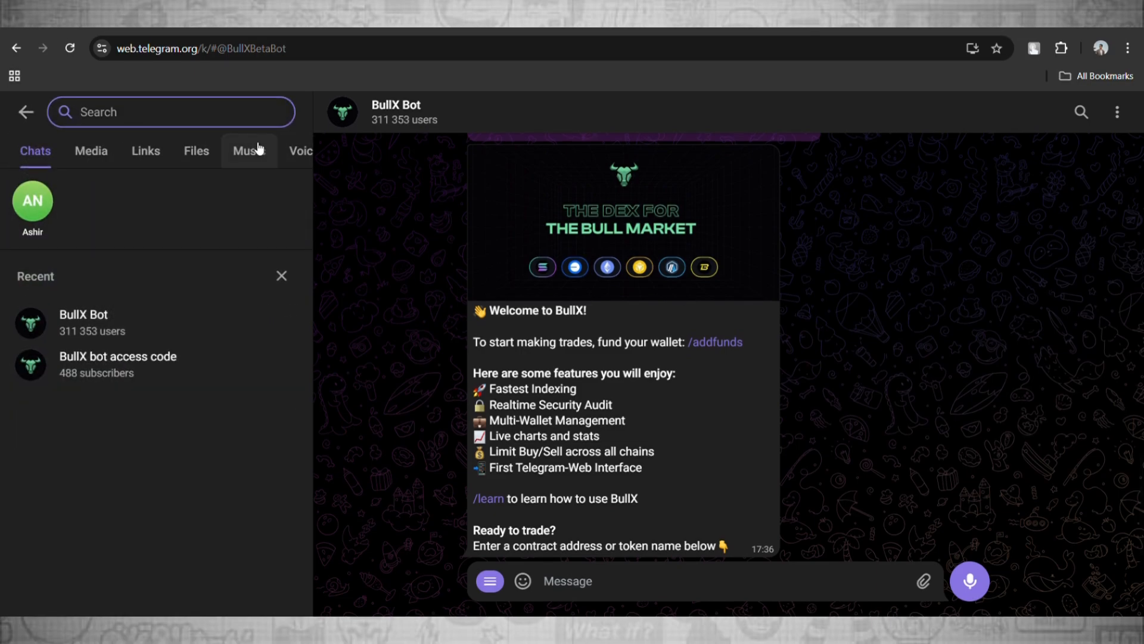
pyautogui.write('bullx bot access code')
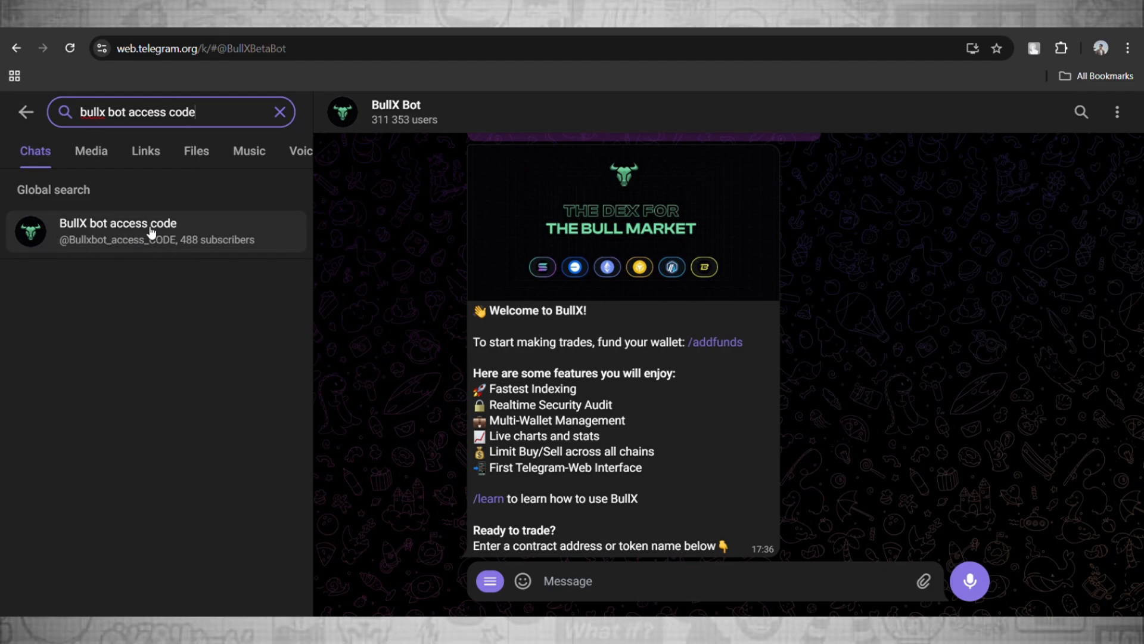
pyautogui.click(118, 231)
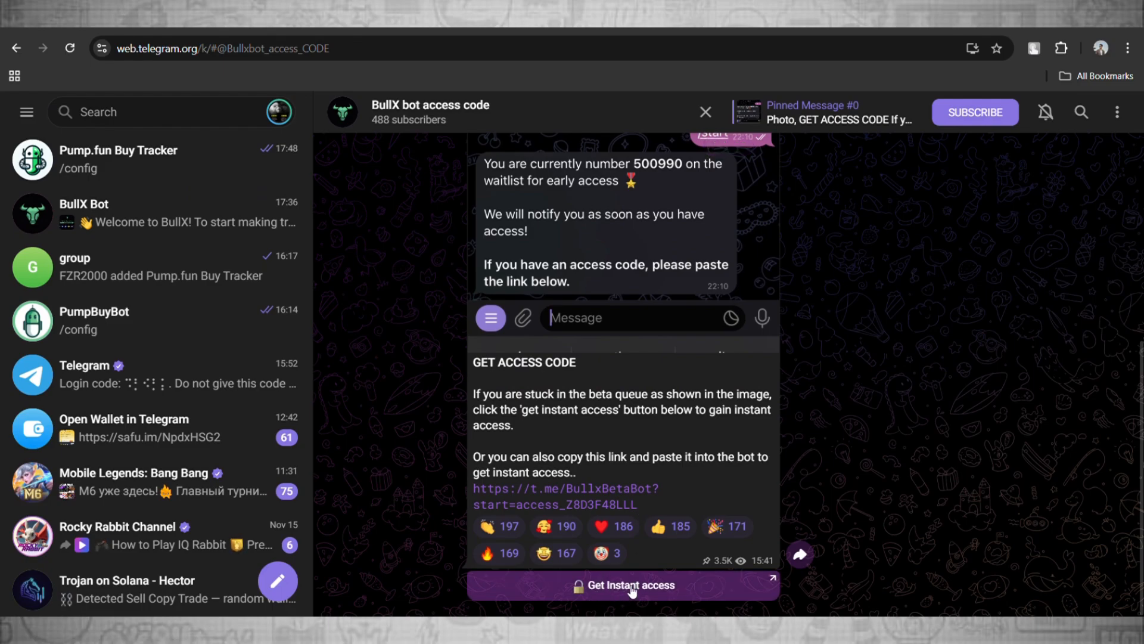
pyautogui.moveTo(659, 590)
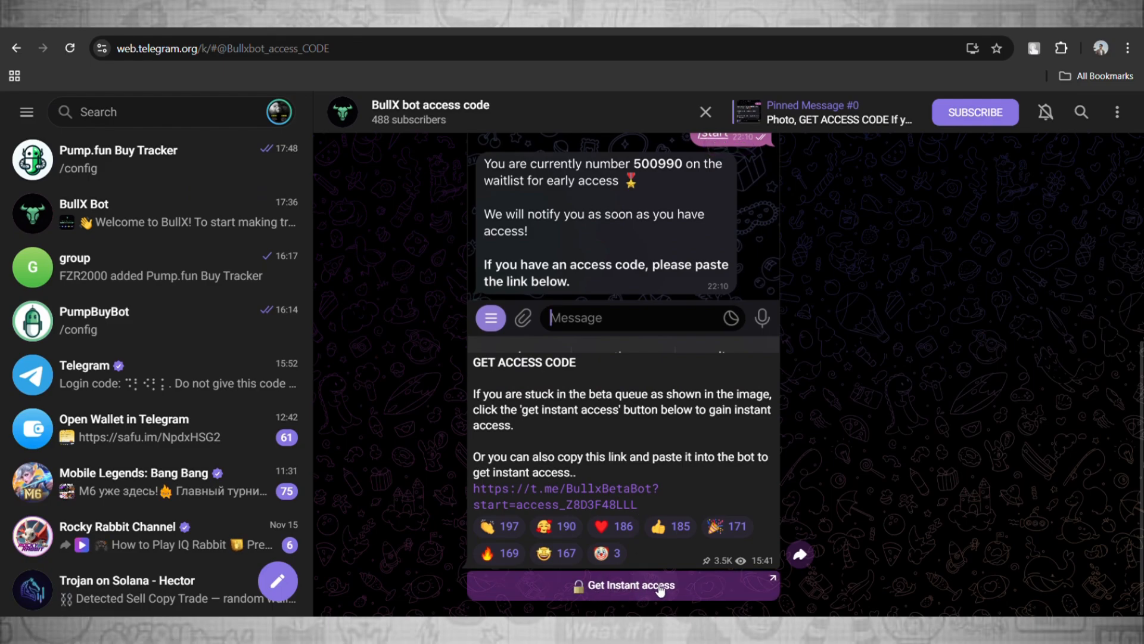
pyautogui.click(628, 586)
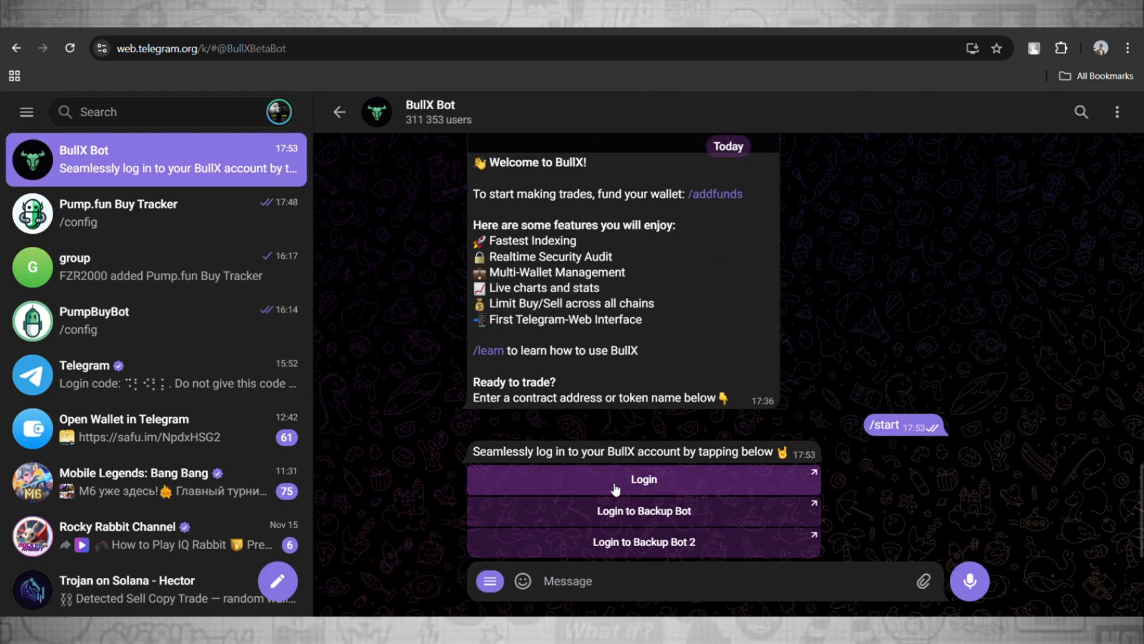
# Follow BullX Bot's Login link and confirm OPEN in the Open Link dialog
pyautogui.click(643, 479)
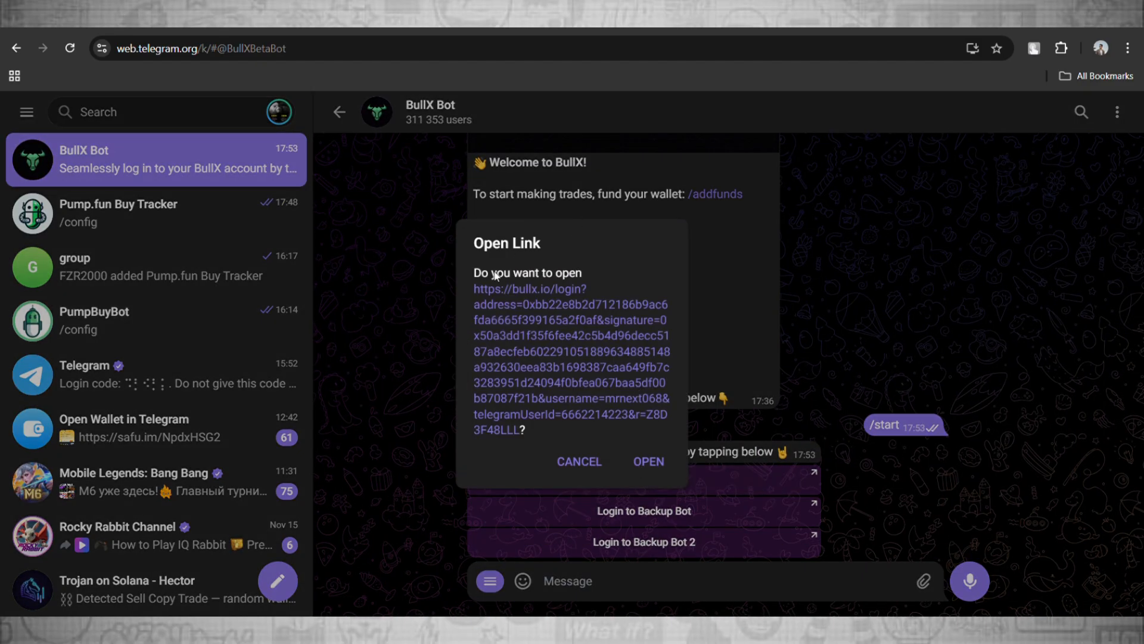
pyautogui.click(648, 462)
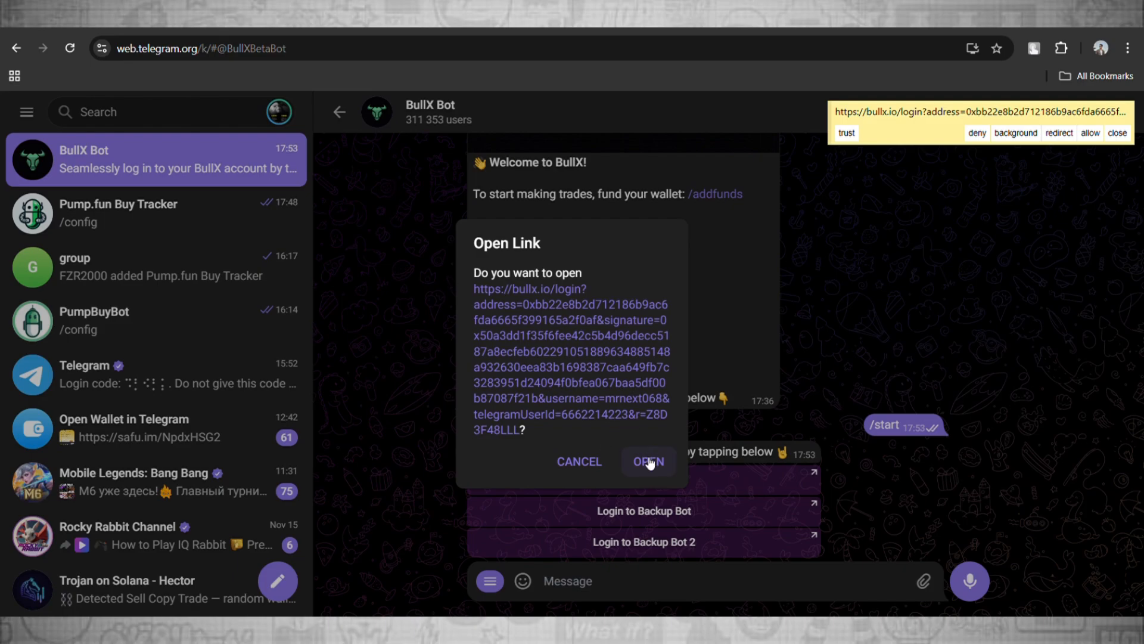
pyautogui.click(649, 462)
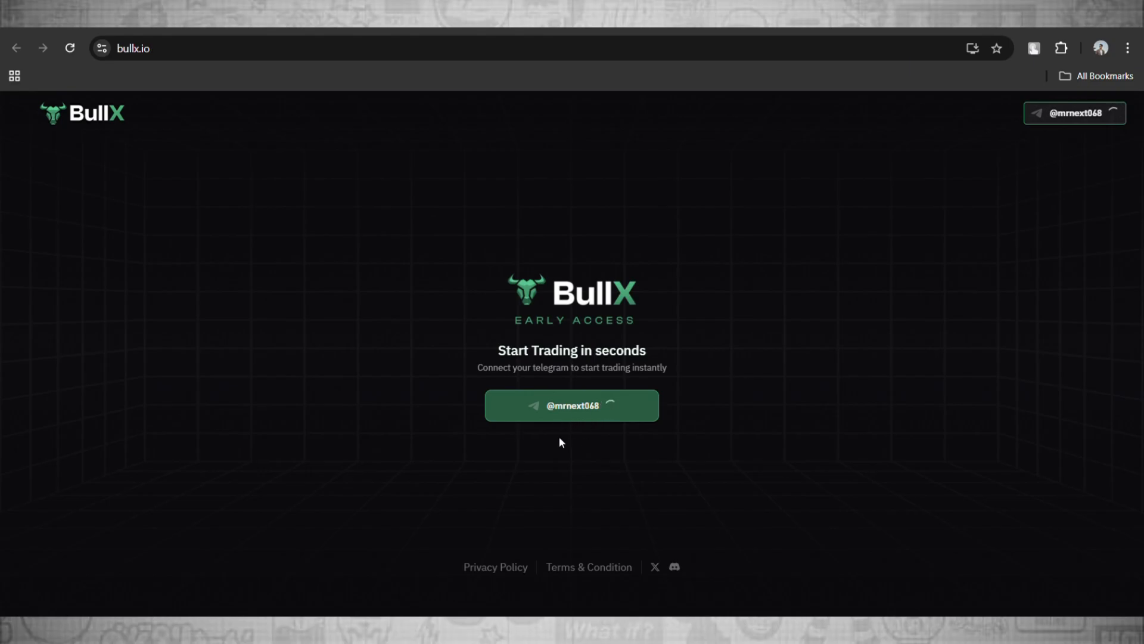
# Connect with the Telegram username, then expand the BullX sidebar navigation
pyautogui.click(571, 405)
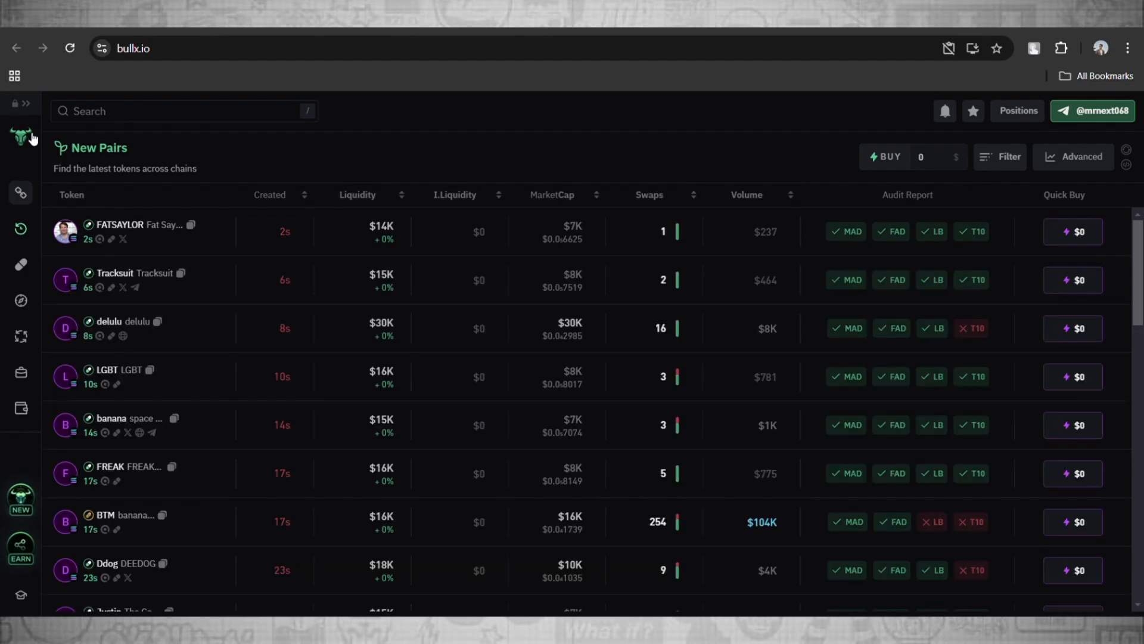
pyautogui.click(20, 136)
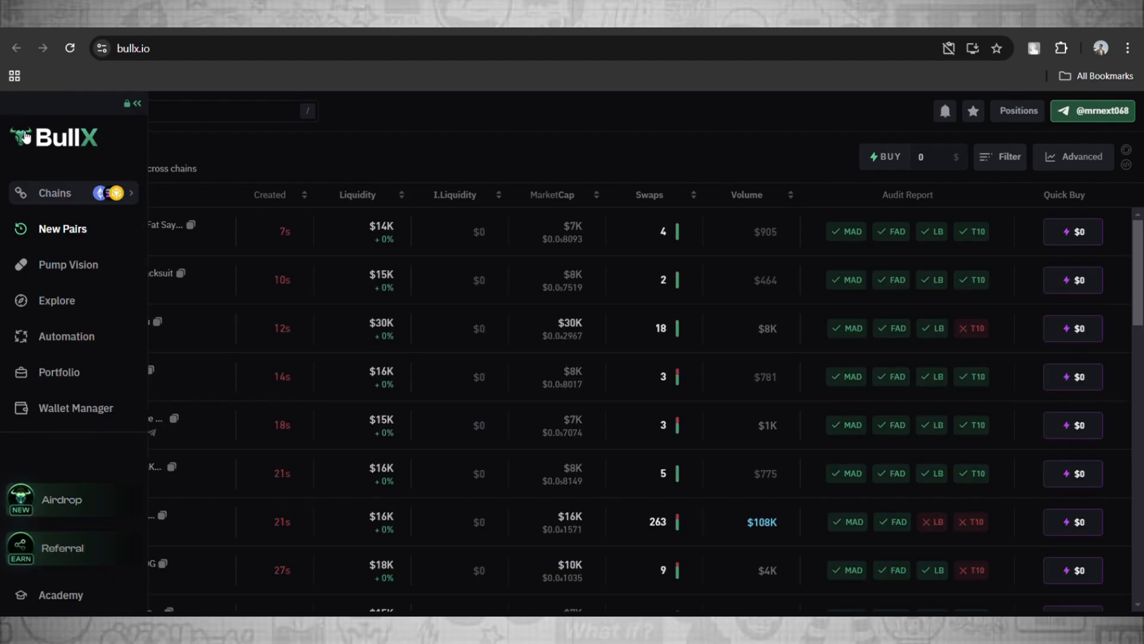
# Open Wallet Manager and switch to Solana, showing the 0.003941 SOL primary wallet
pyautogui.click(136, 103)
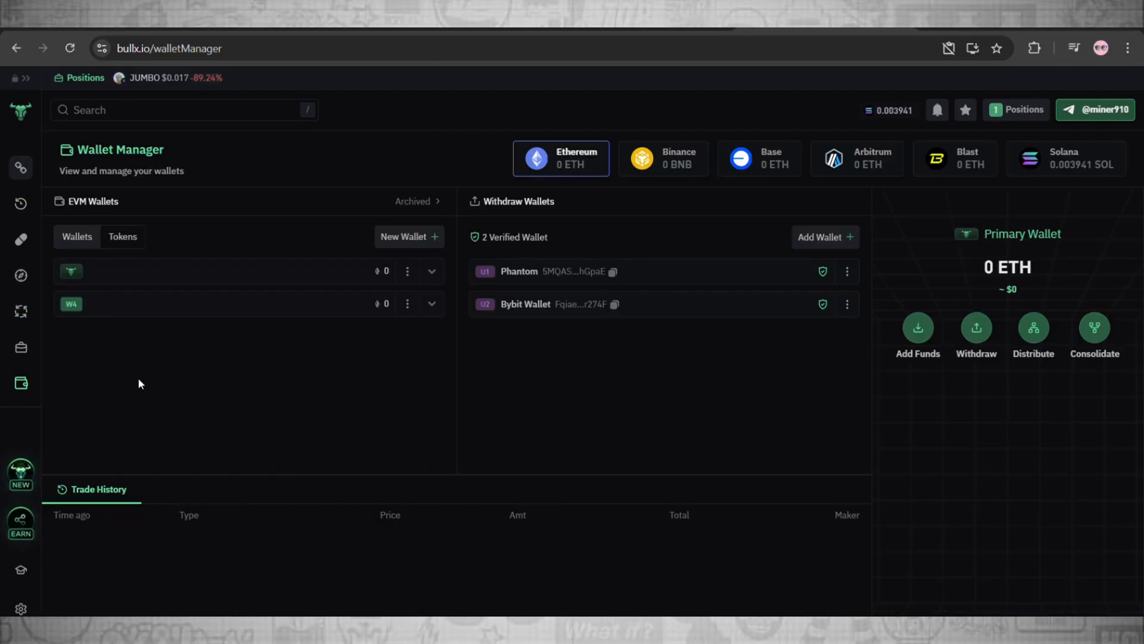
pyautogui.moveTo(751, 437)
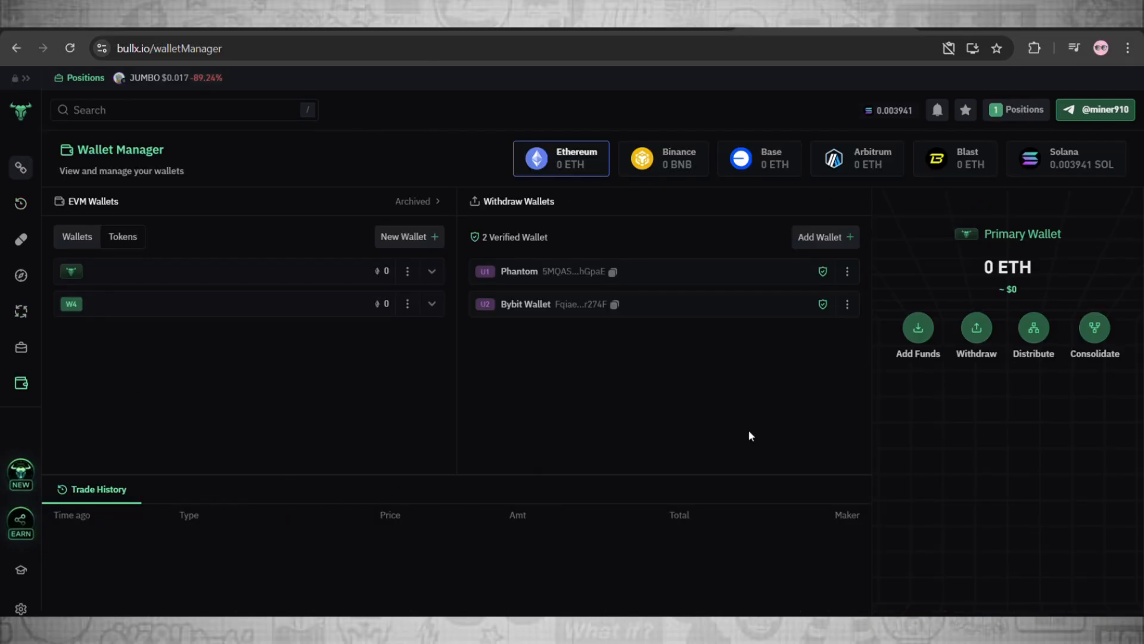
pyautogui.moveTo(1076, 158)
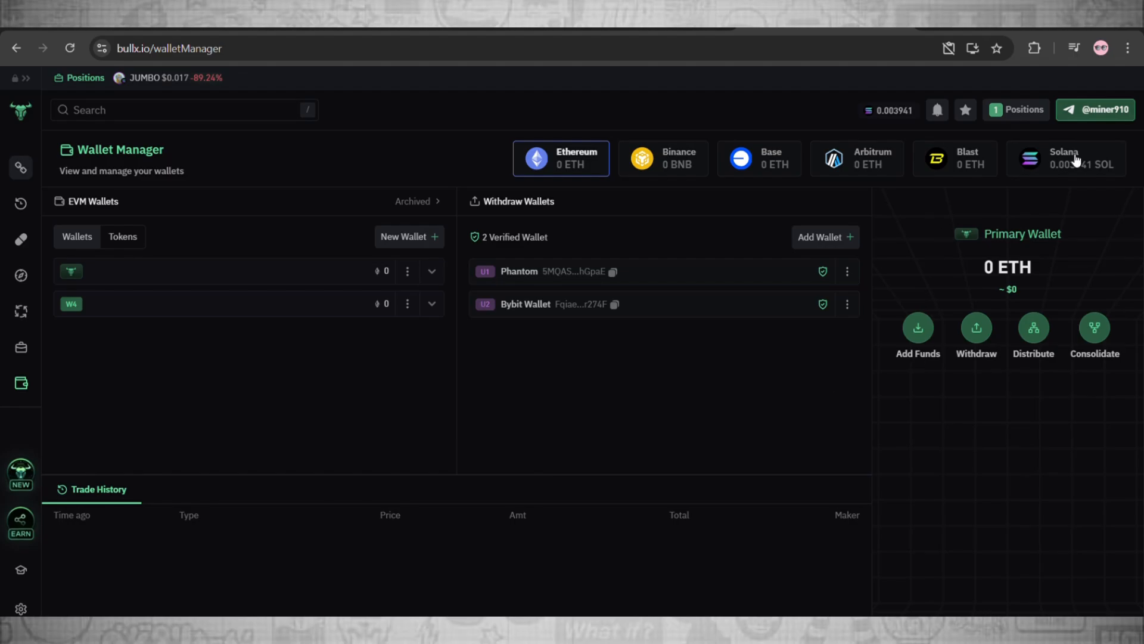
pyautogui.click(1066, 159)
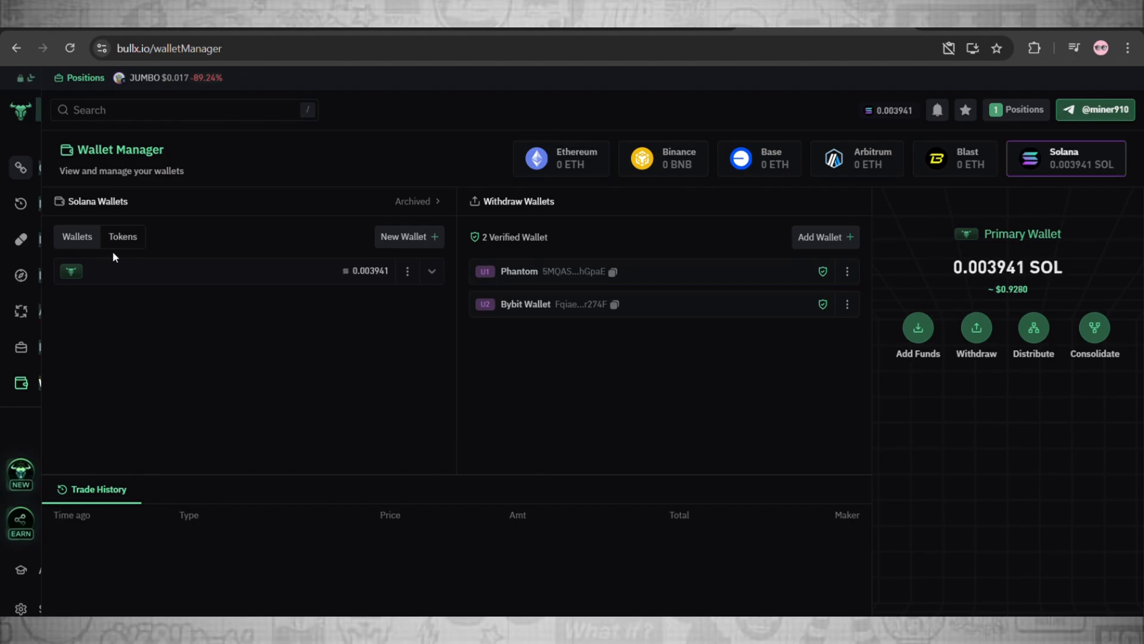
pyautogui.moveTo(792, 304)
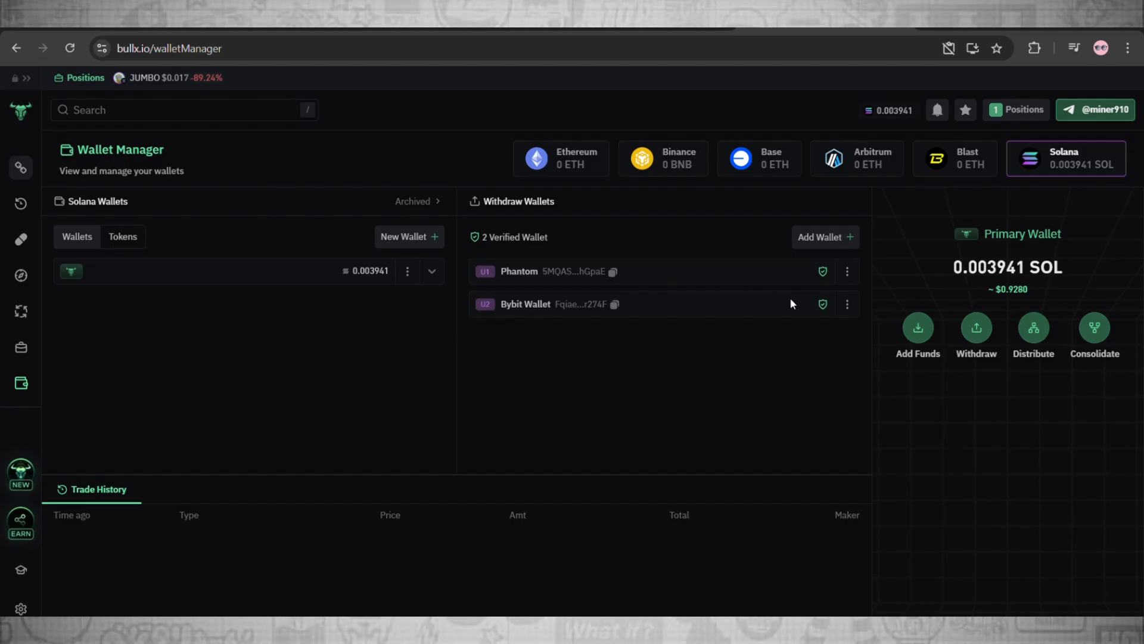
pyautogui.moveTo(754, 267)
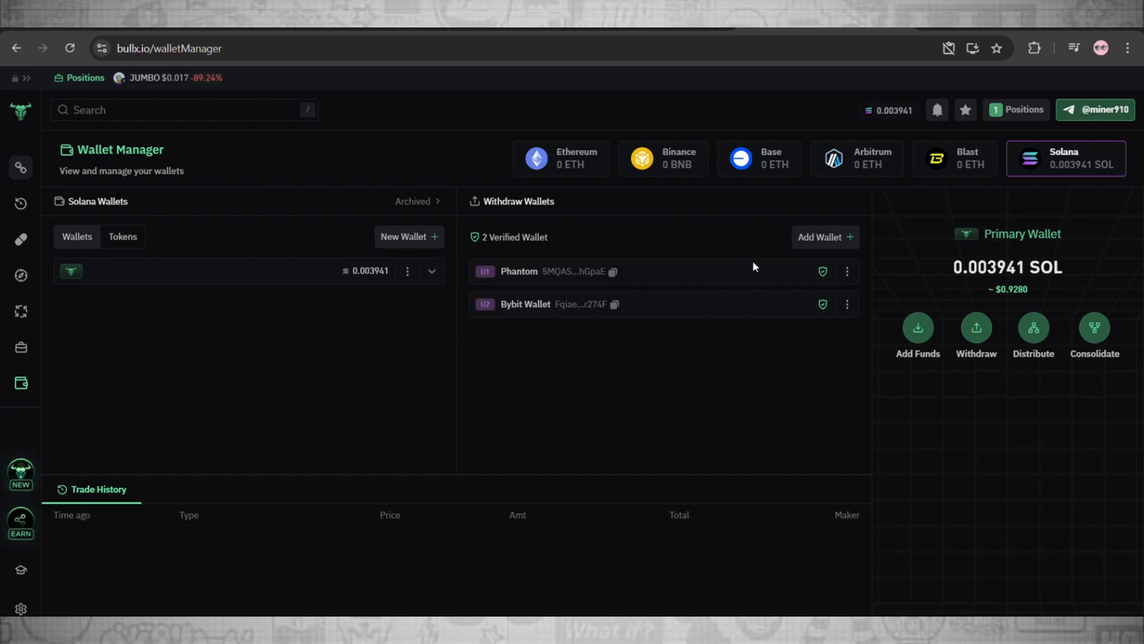
pyautogui.moveTo(826, 240)
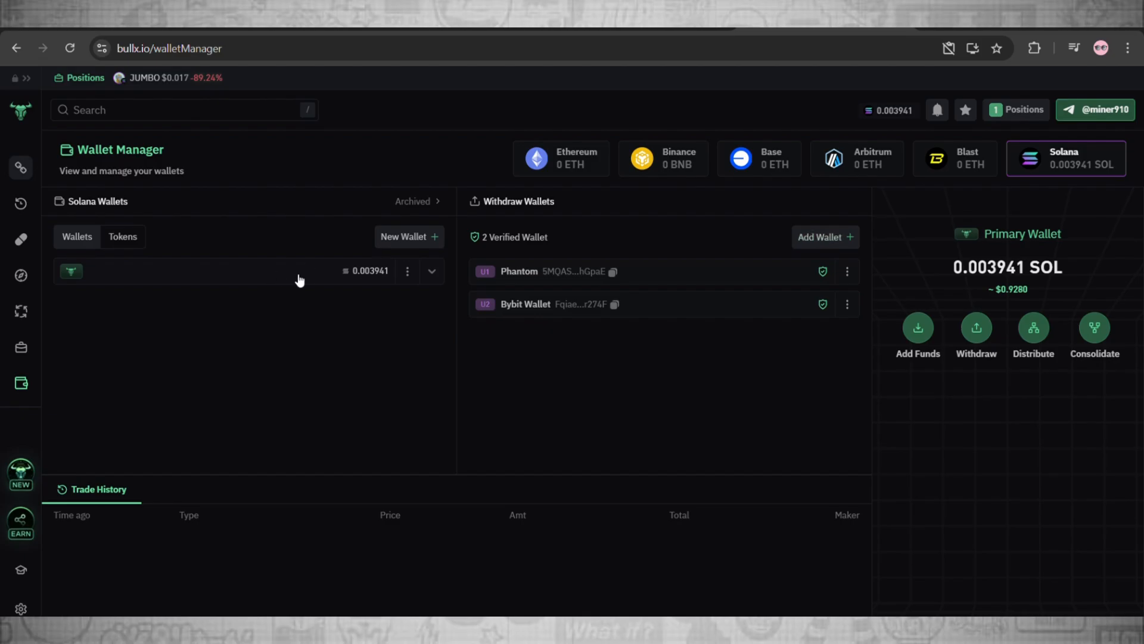
pyautogui.moveTo(832, 233)
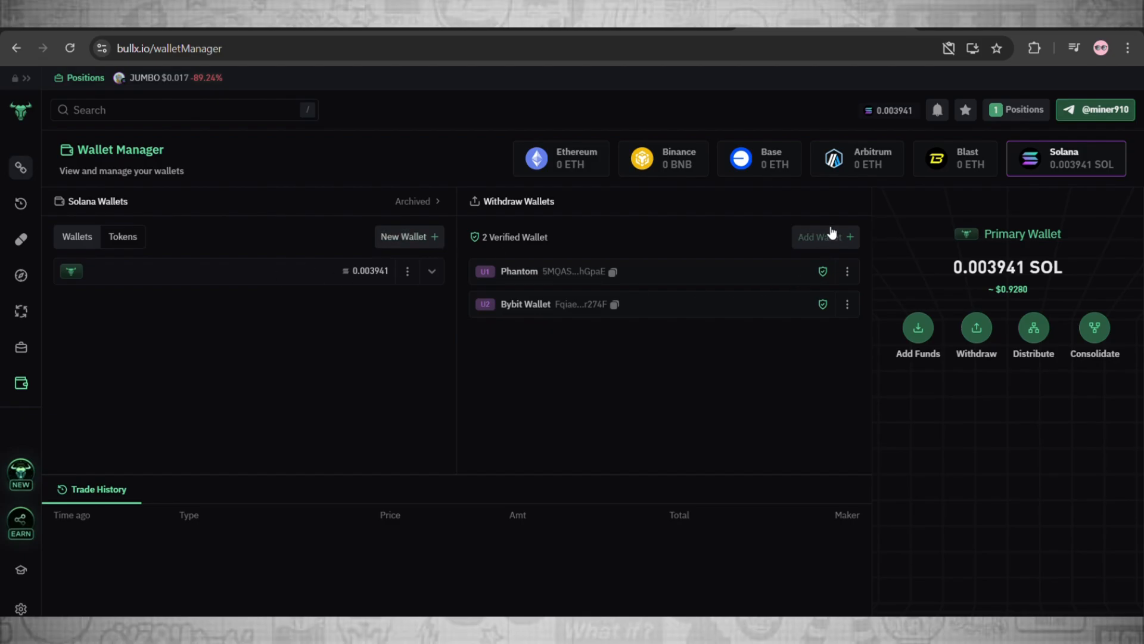
pyautogui.click(826, 237)
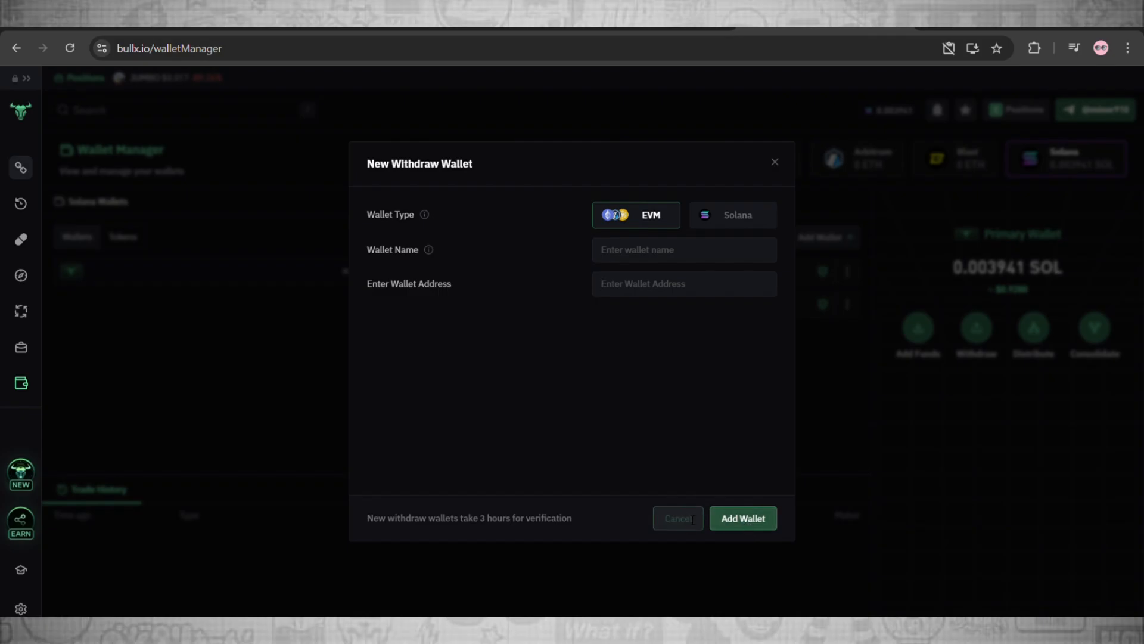
pyautogui.click(774, 161)
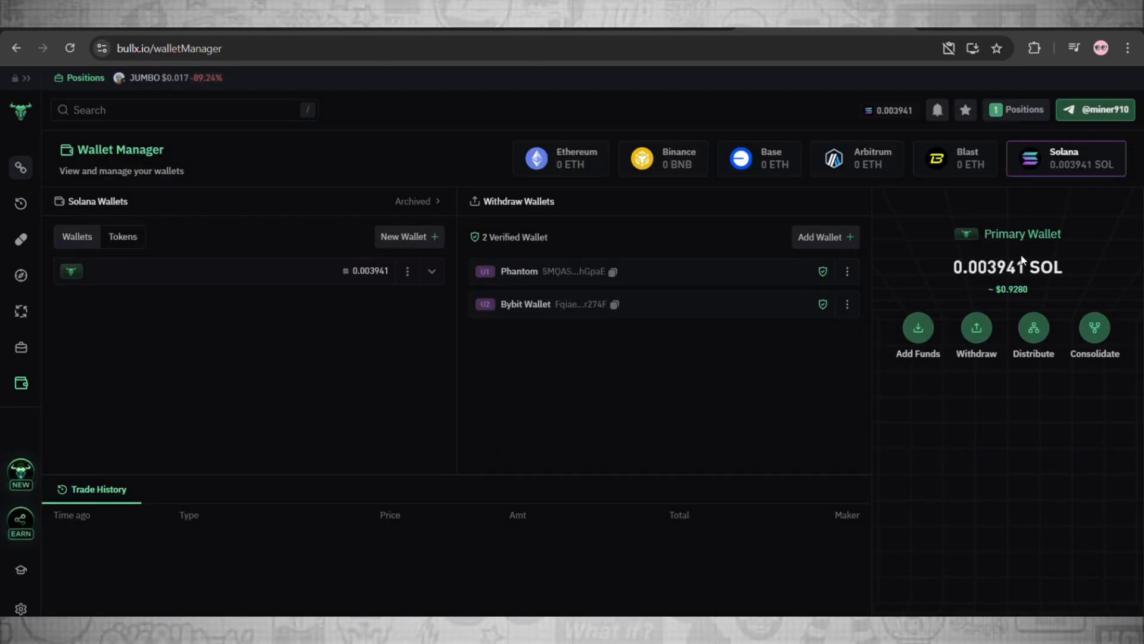
pyautogui.moveTo(1079, 209)
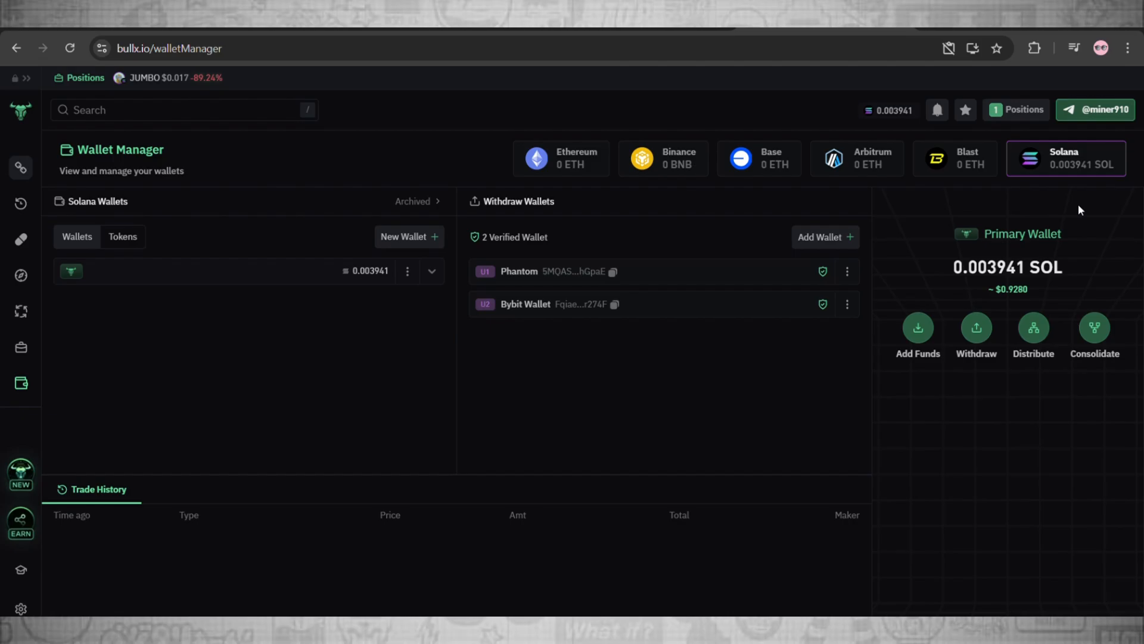
pyautogui.moveTo(891, 271)
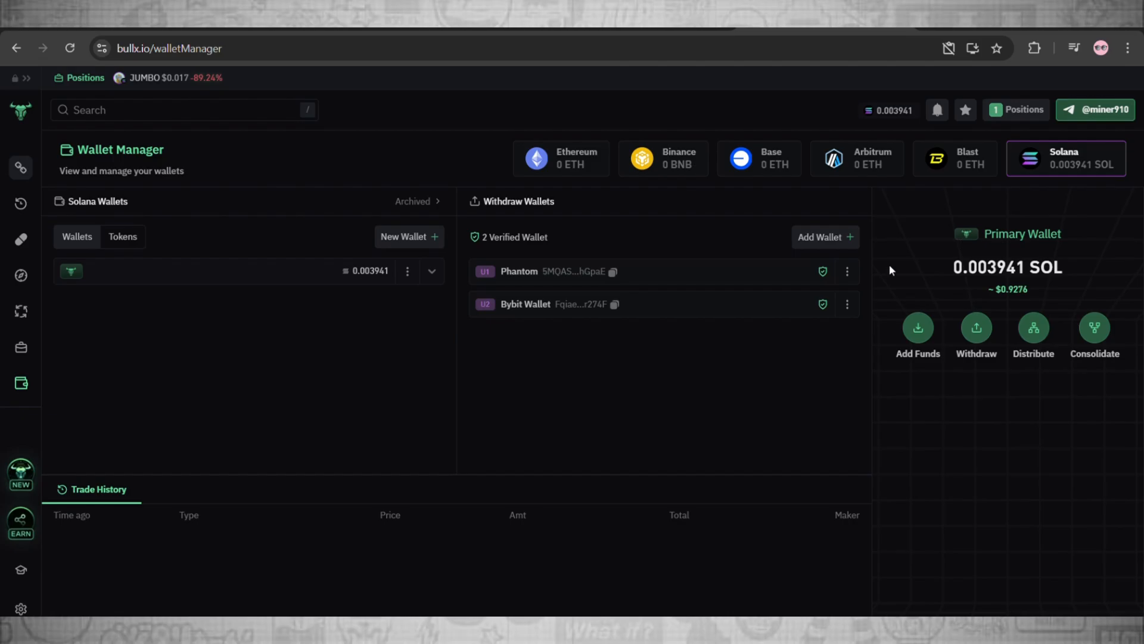